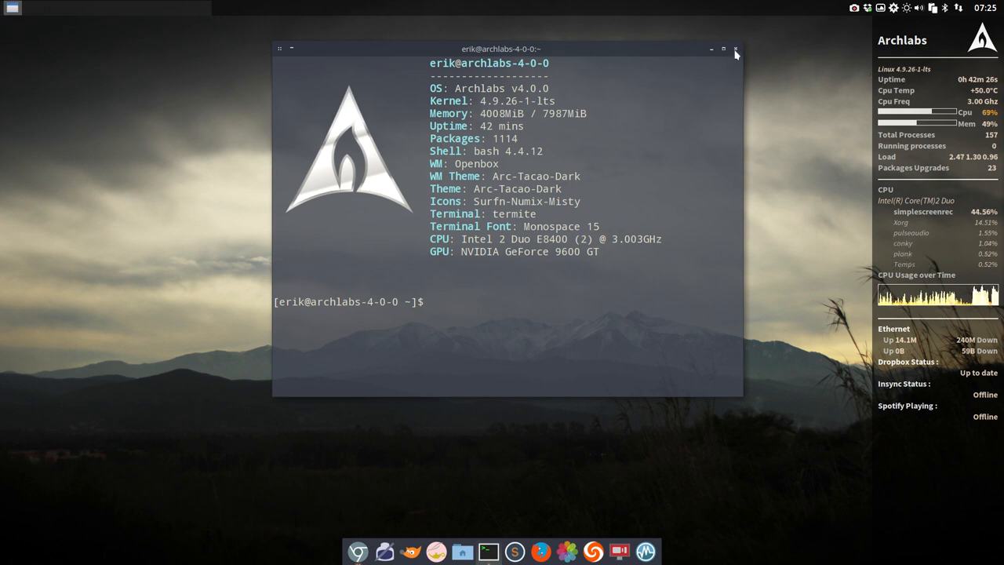
Close the system info terminal and start the archlabs 4.0 virtual machine
left_click(734, 48)
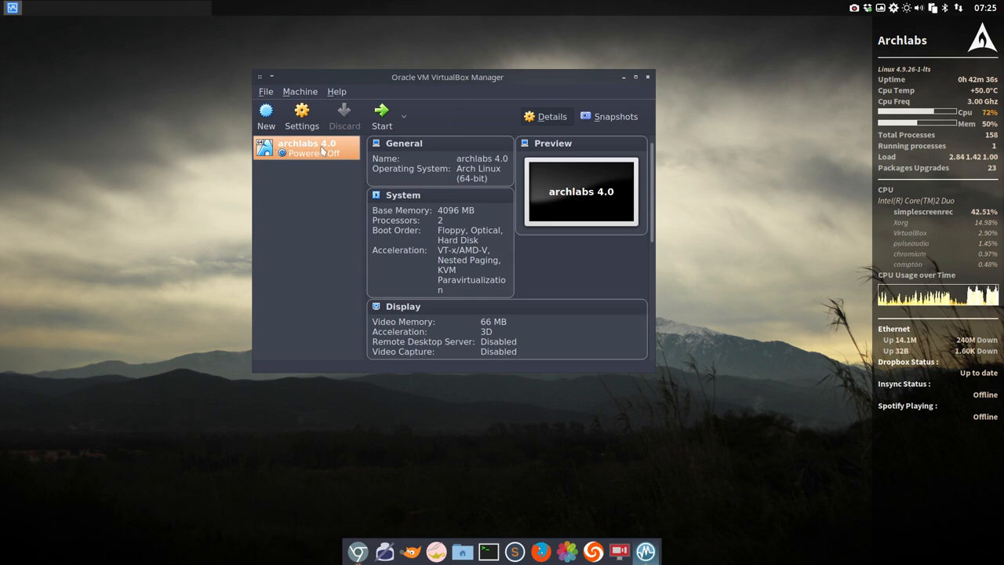
mouse_move(306, 148)
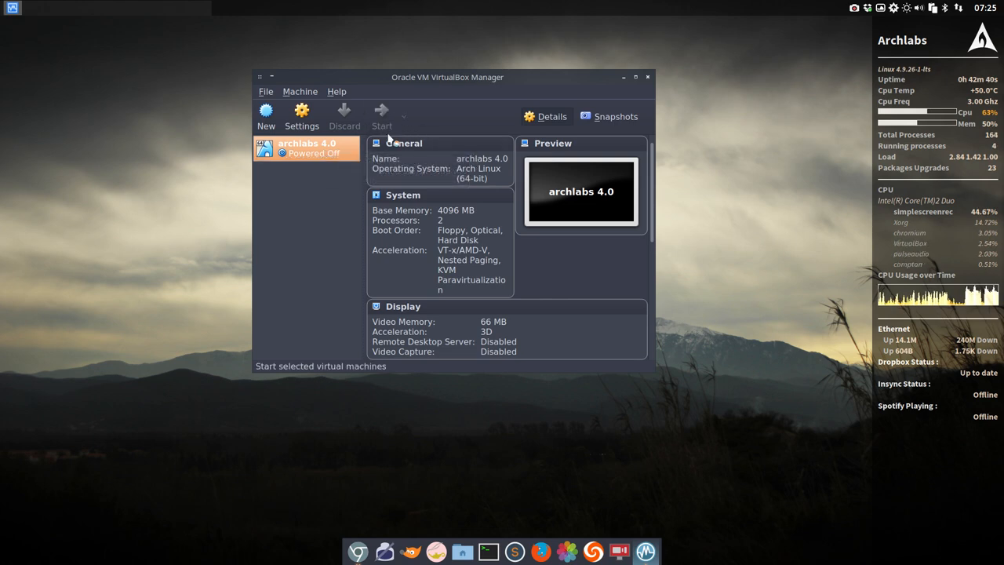
left_click(381, 116)
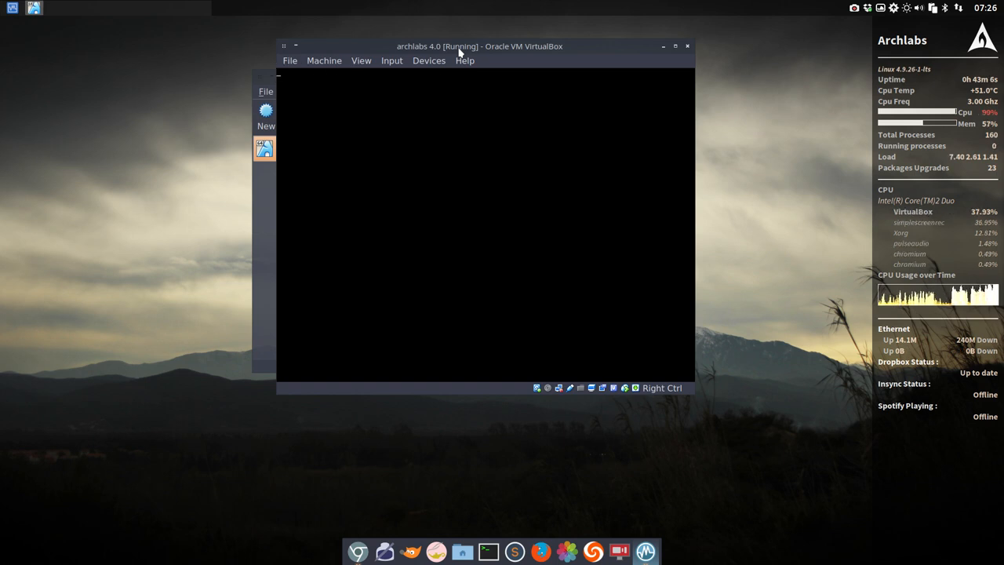
Move the archlabs 4.0 VM window right while the guest boots to the gray desktop
left_click_drag(479, 46, 624, 45)
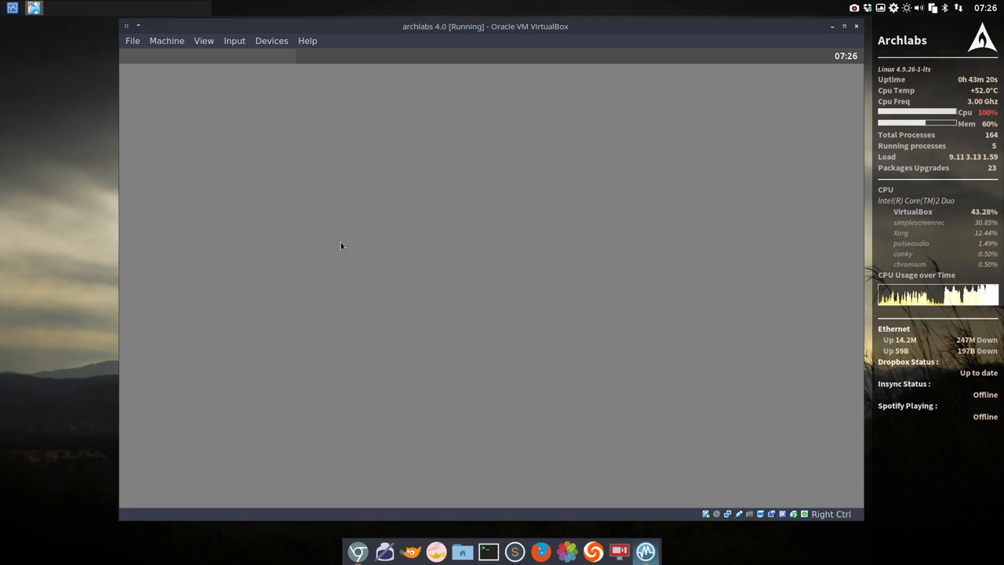
Open the ArchLabs Openbox desktop menu inside the guest while the desktop loads
right_click(342, 246)
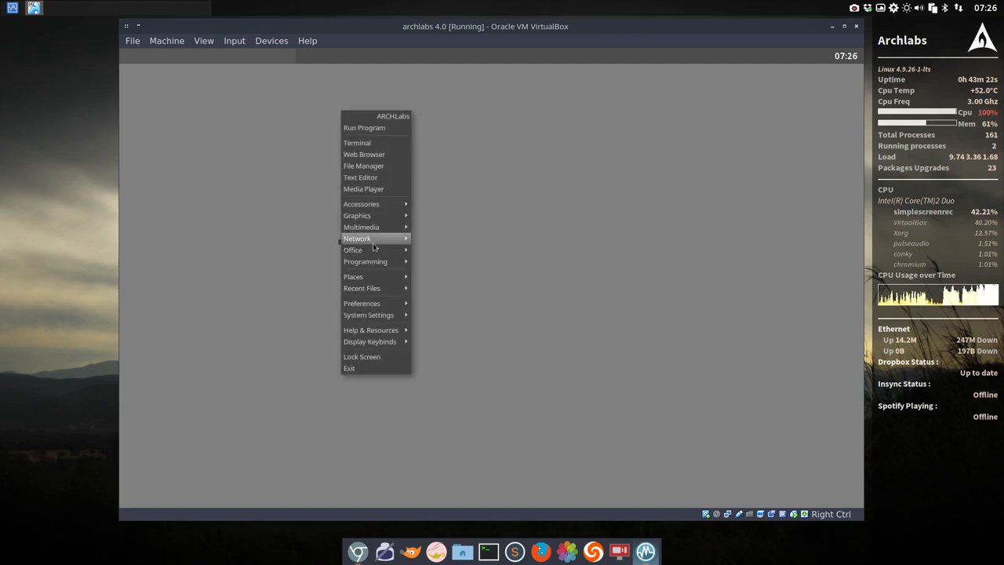
mouse_move(364, 261)
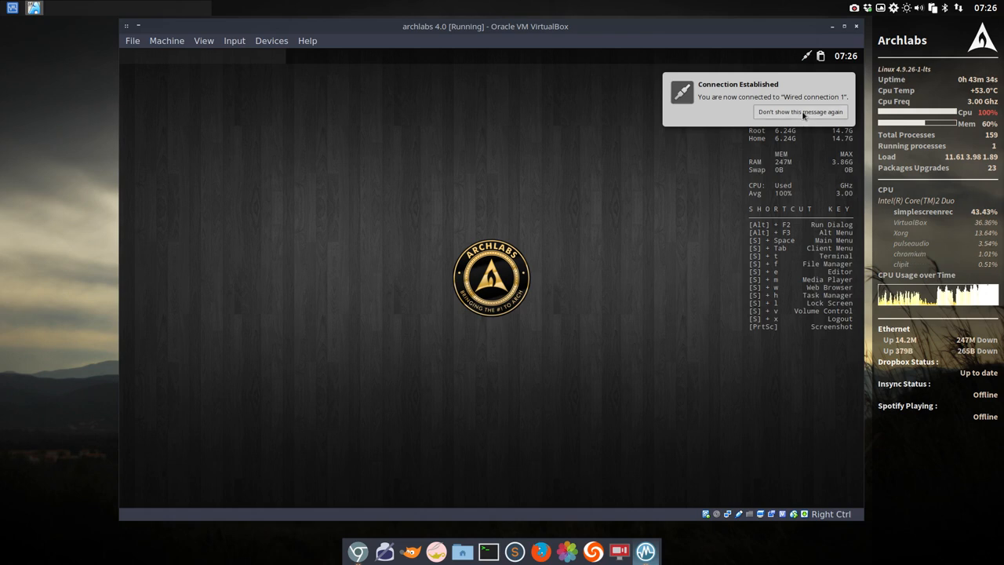
left_click(799, 111)
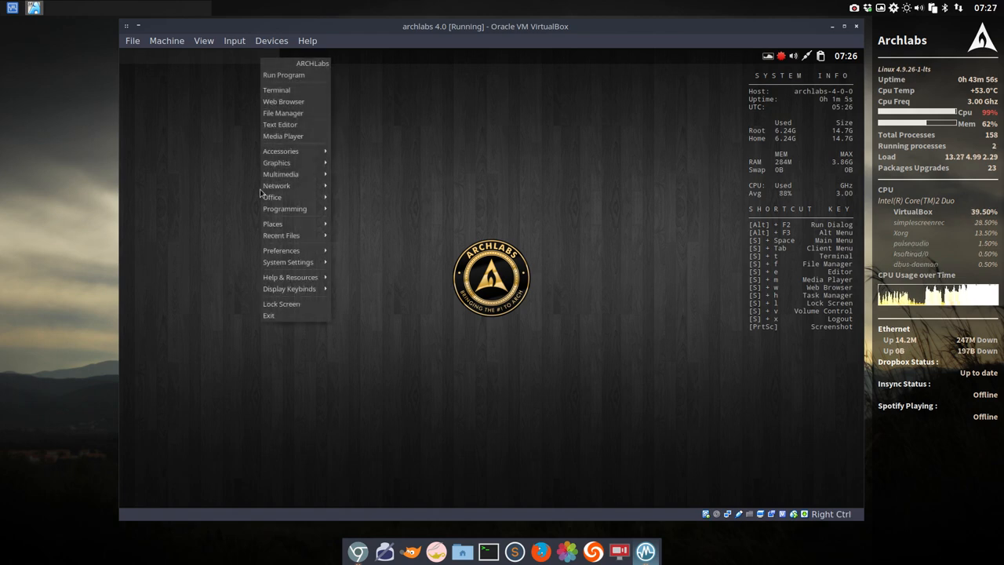
mouse_move(285, 209)
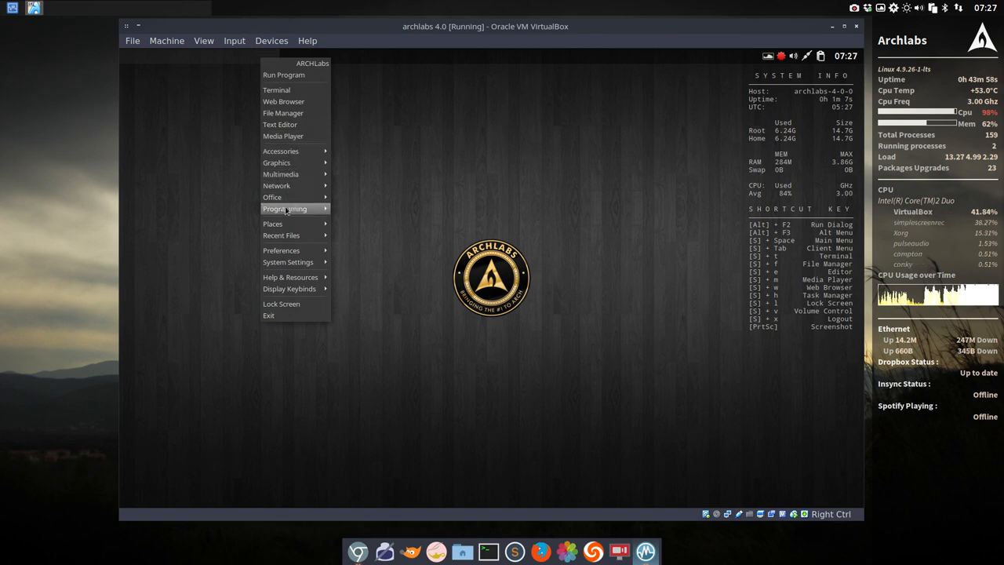
mouse_move(282, 332)
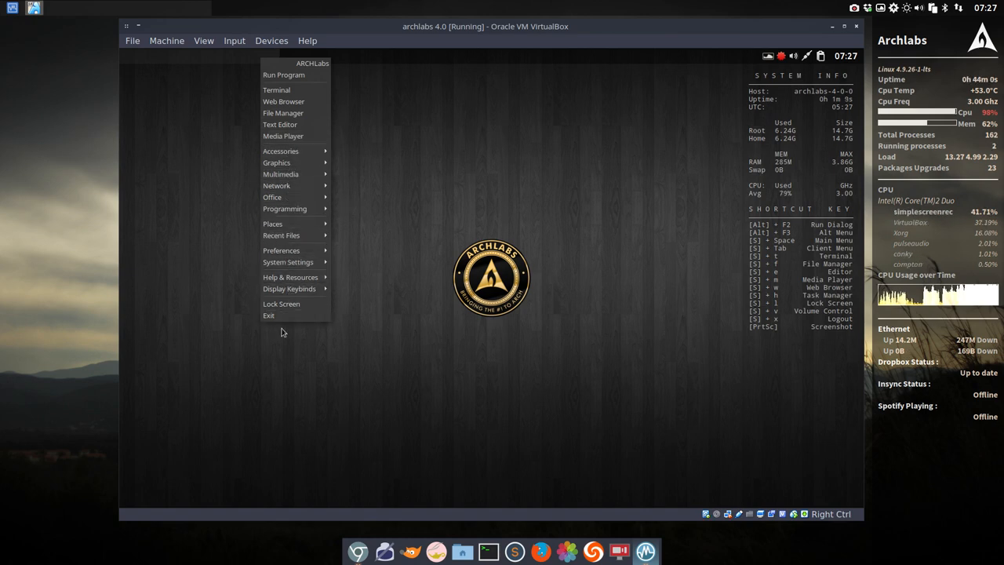
mouse_move(450, 145)
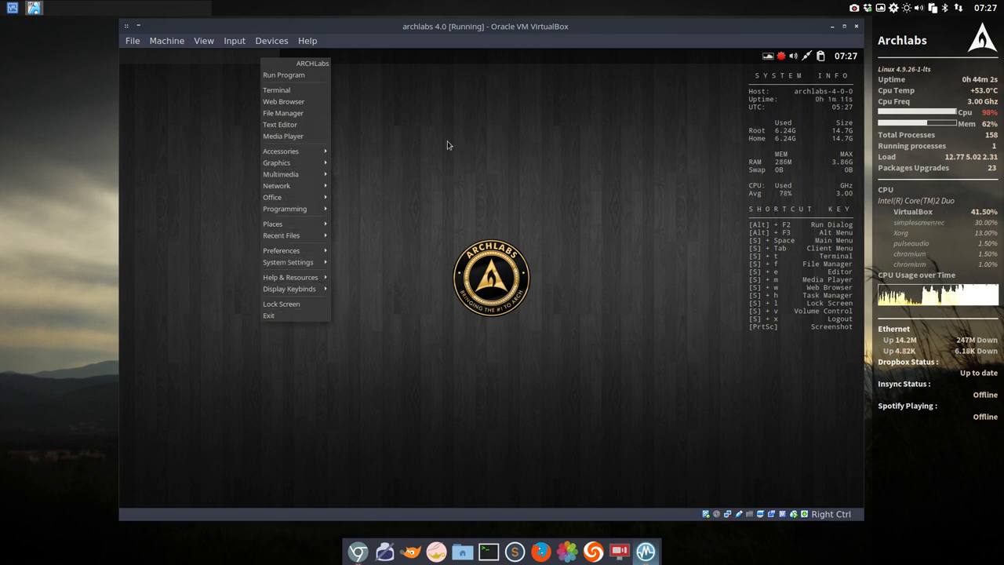
Dismiss the Openbox menu by clicking an empty spot on the guest desktop
left_click(448, 145)
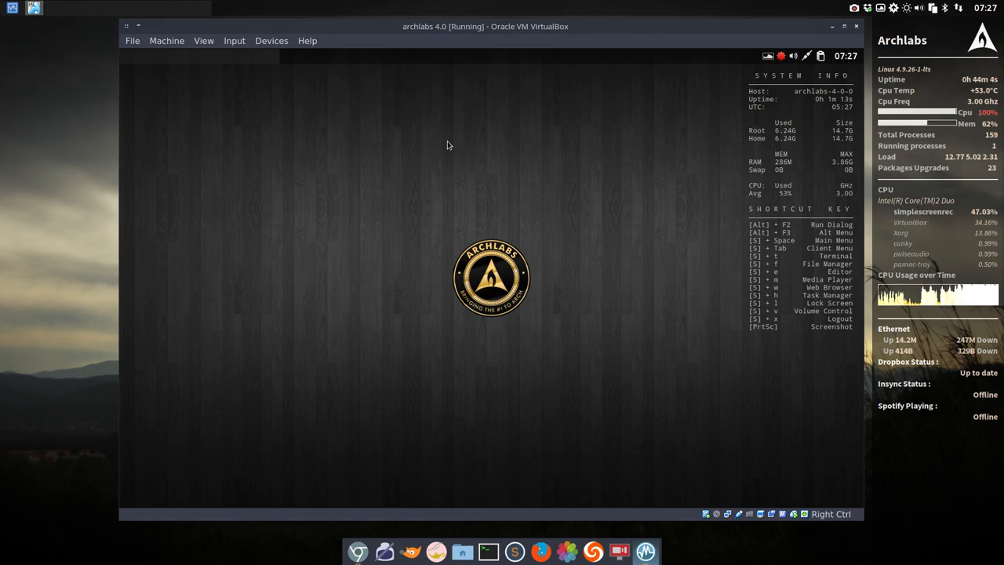